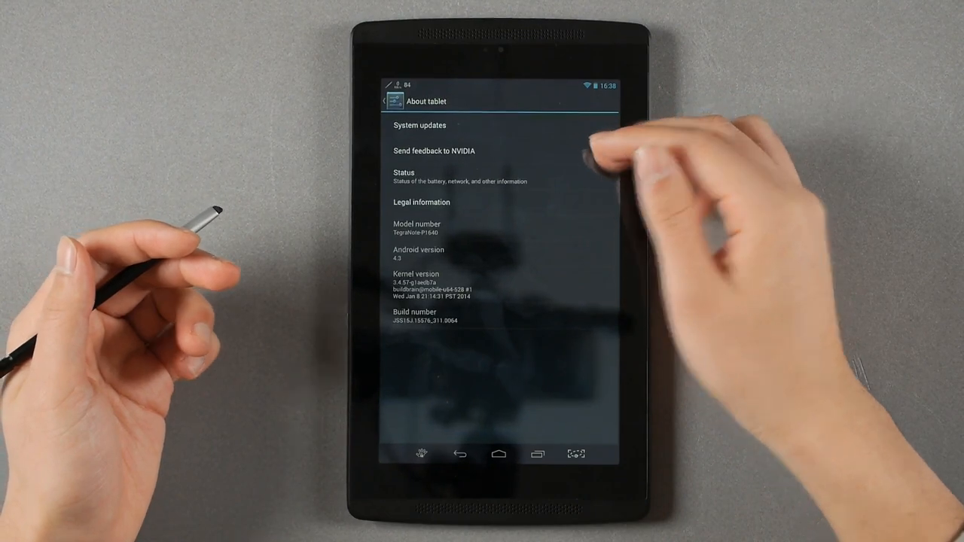
View the Android 4.3 version entry in About tablet, then return home.
left_click(467, 253)
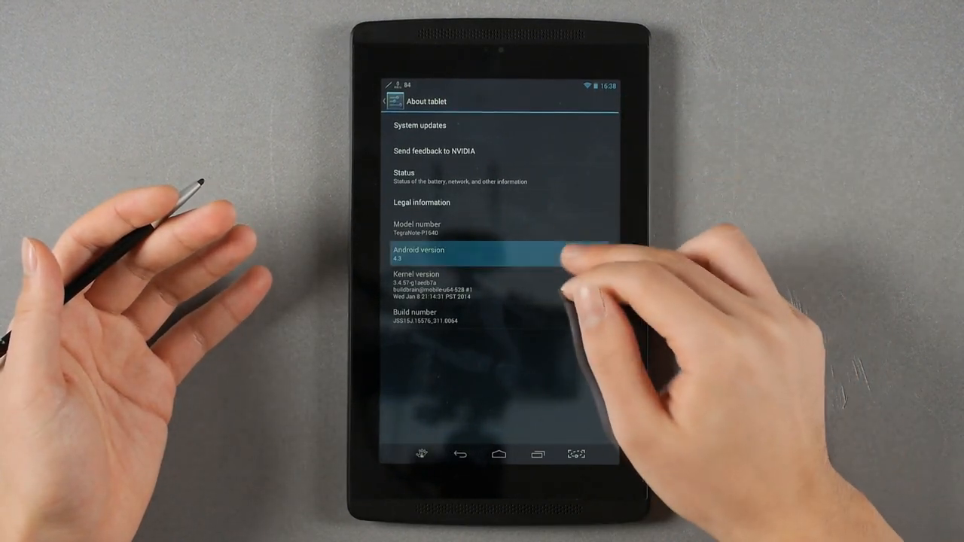
left_click(497, 254)
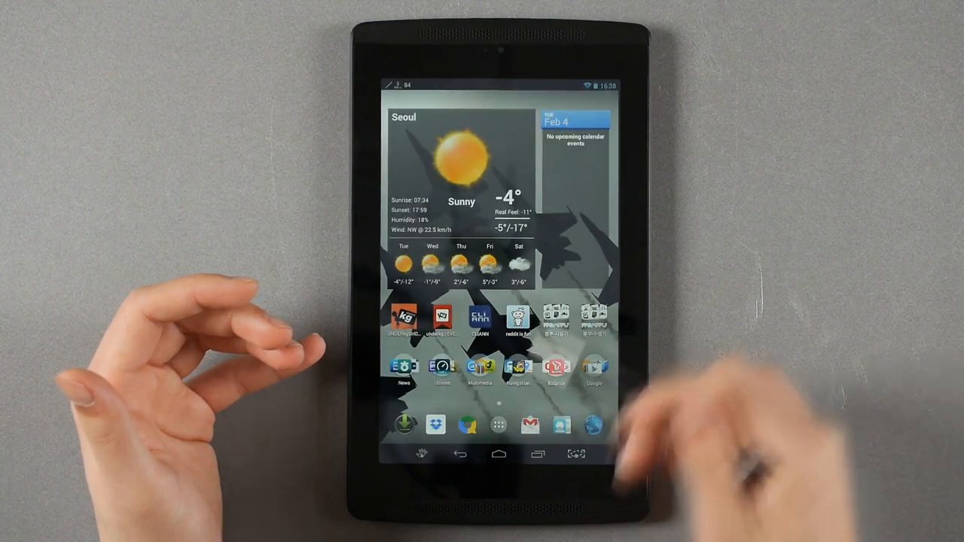
Browse the app drawer, then open the home screen's Utilities folder.
left_click(498, 425)
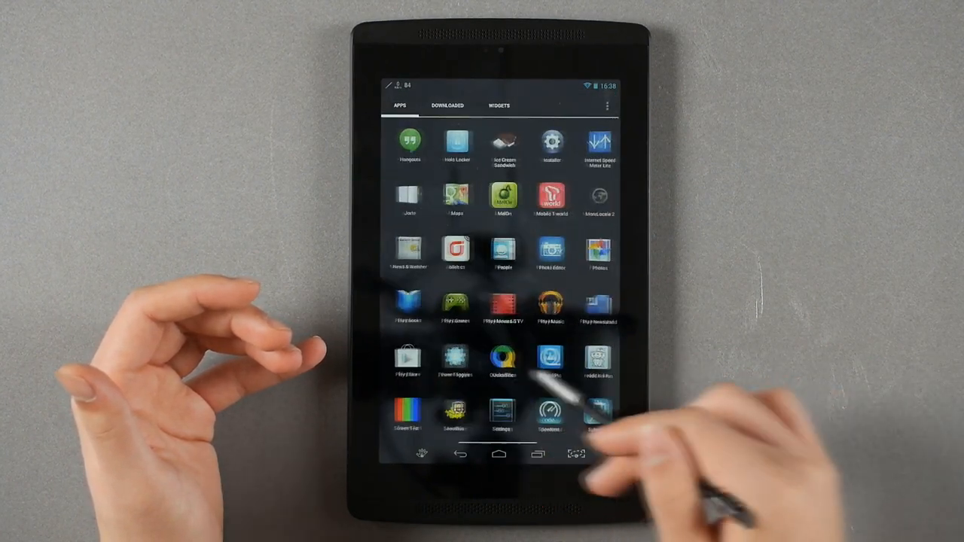
left_click(498, 452)
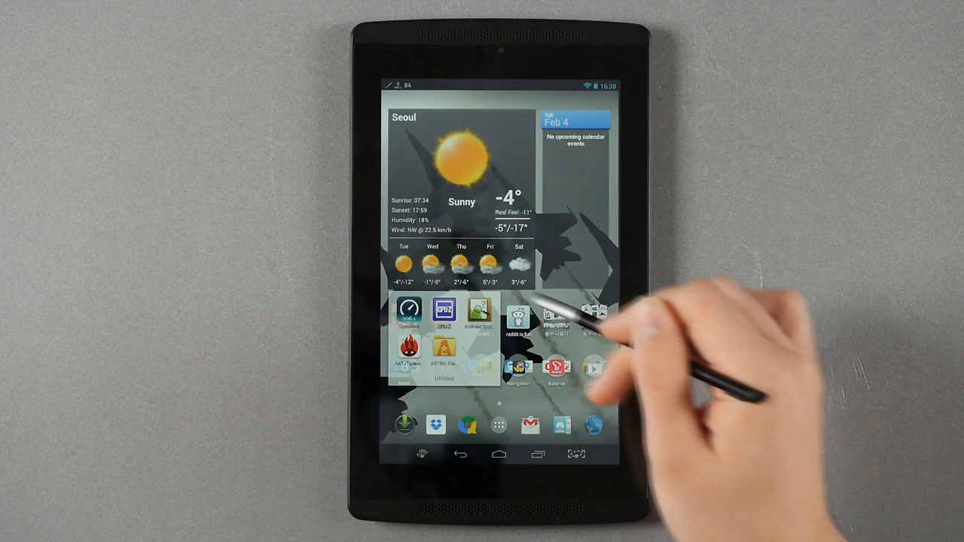
Launch CPU-Z and view the System tab's model, RAM and storage details.
left_click(443, 313)
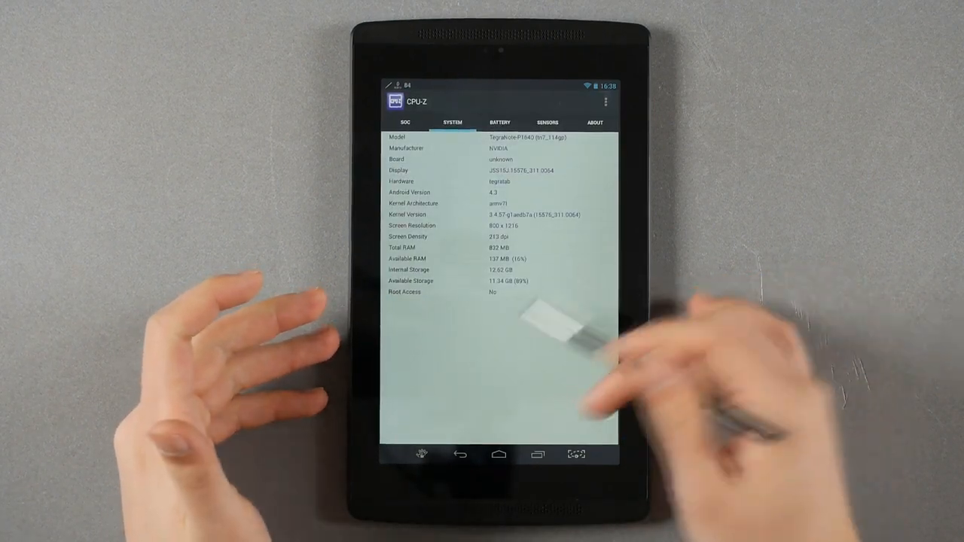
left_click(405, 122)
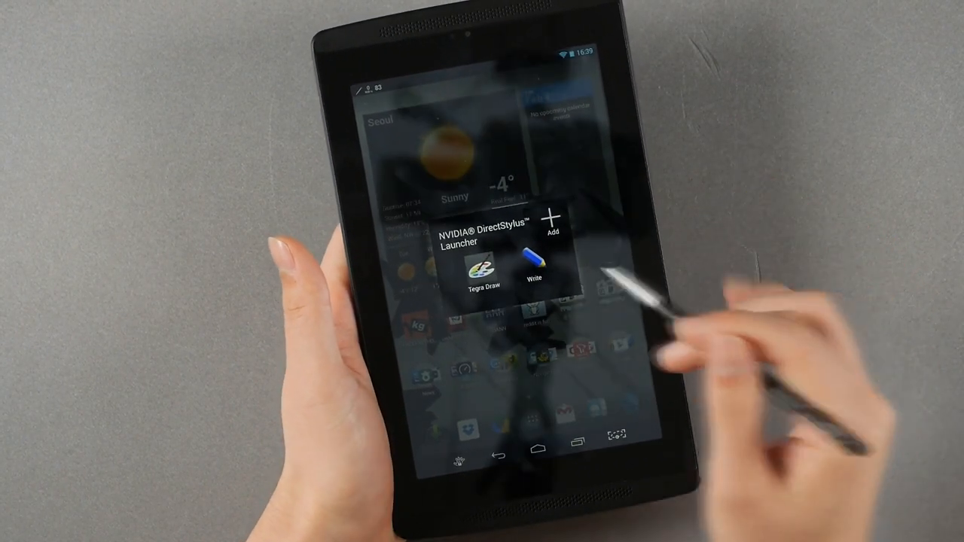
Pick an app from the DirectStylus Launcher, then return to the home screen.
left_click(535, 264)
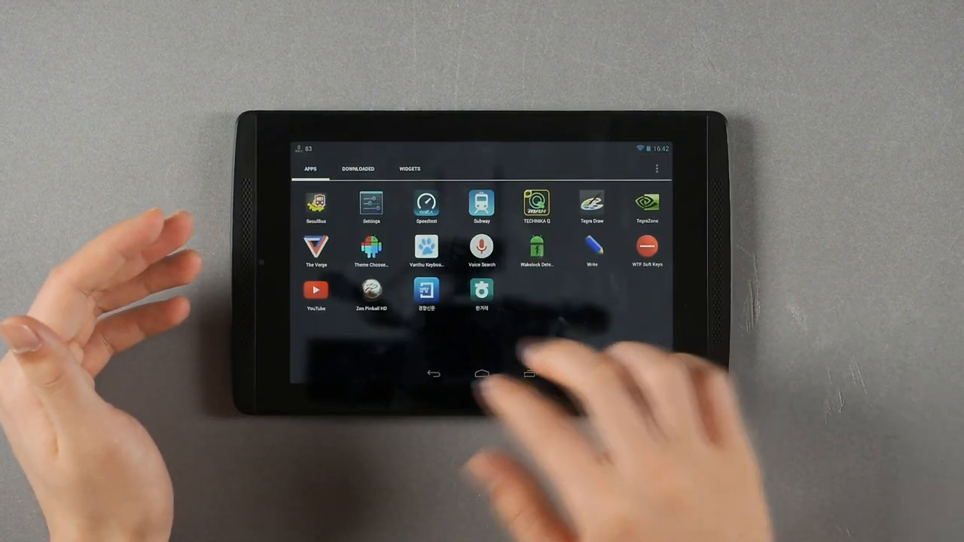
left_click(482, 374)
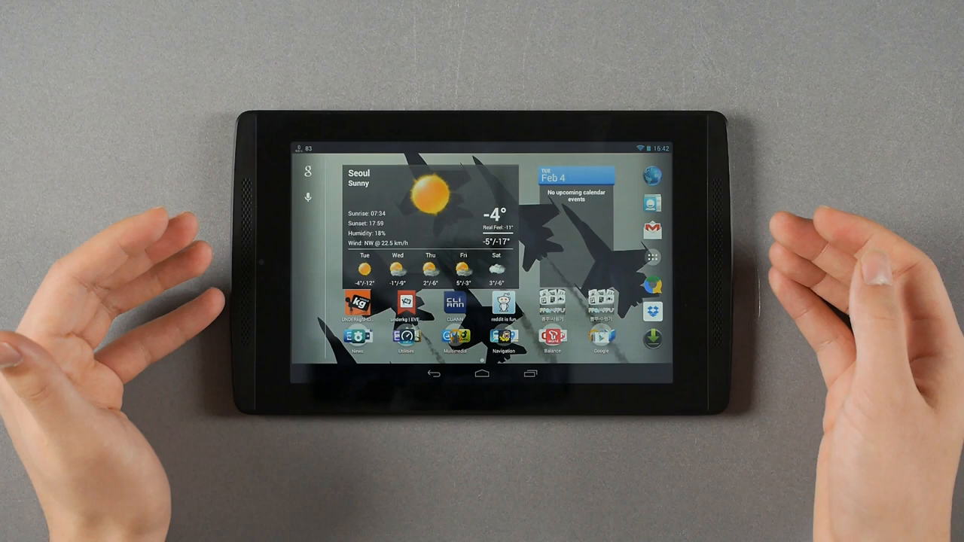